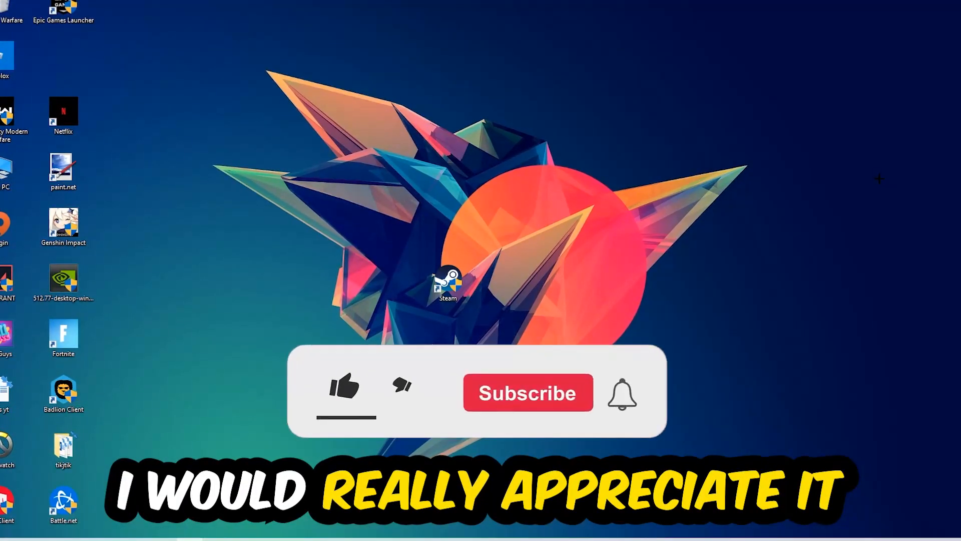
# Open Task Manager in detailed view, sort by CPU, and bring up a heavy process's actions
pyautogui.click(344, 389)
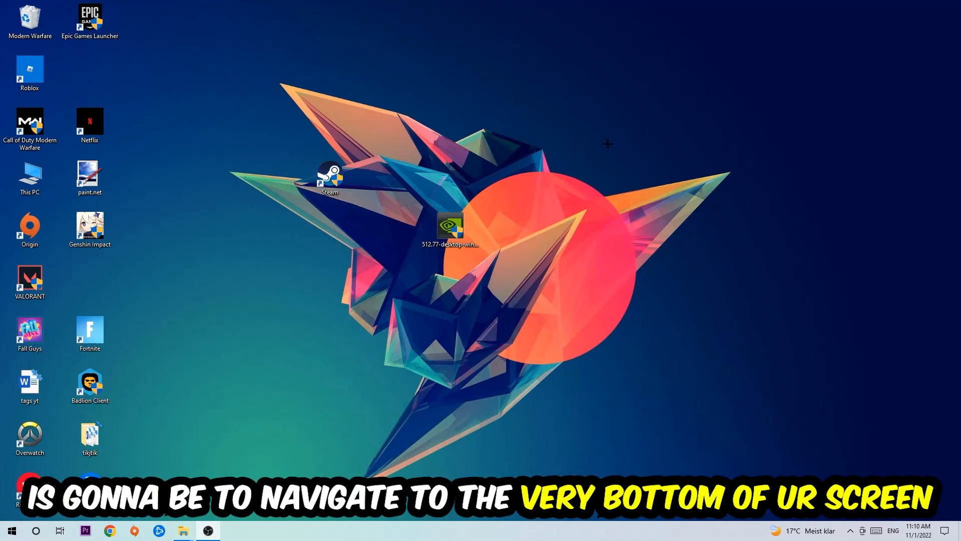
pyautogui.rightClick(429, 531)
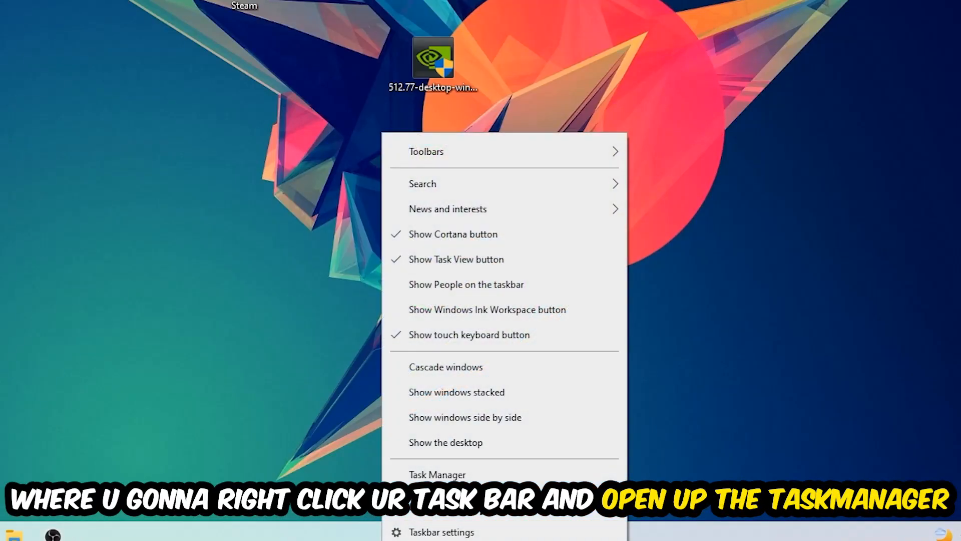
pyautogui.click(437, 474)
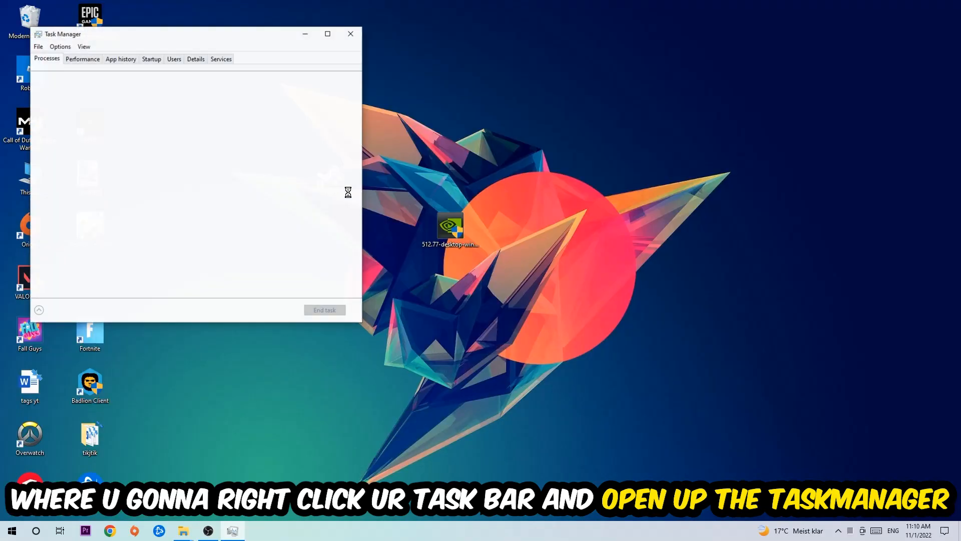
pyautogui.click(328, 34)
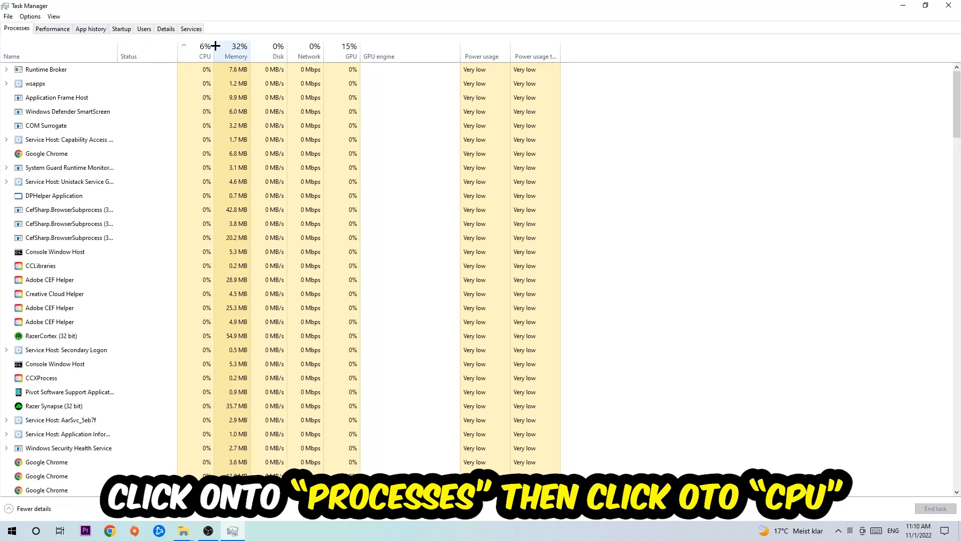
pyautogui.click(205, 49)
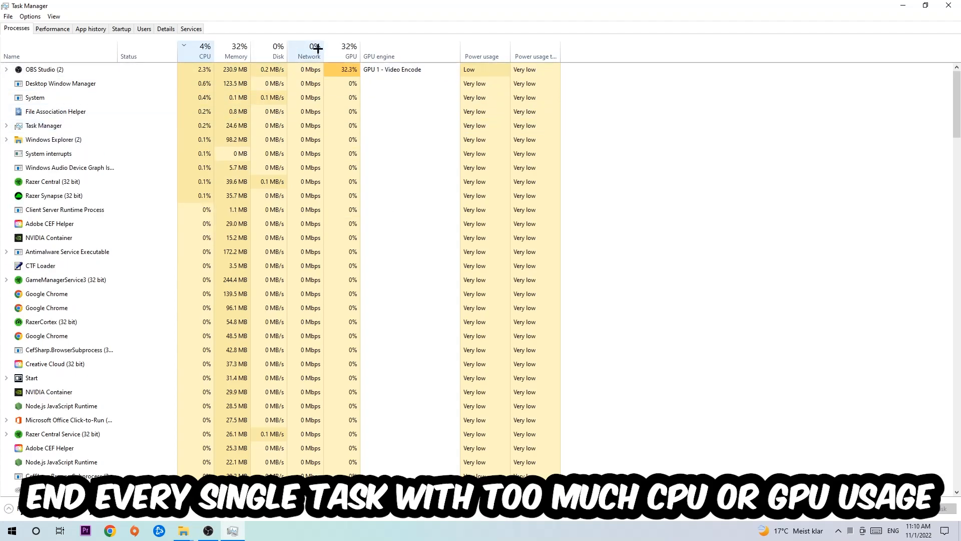
pyautogui.rightClick(44, 69)
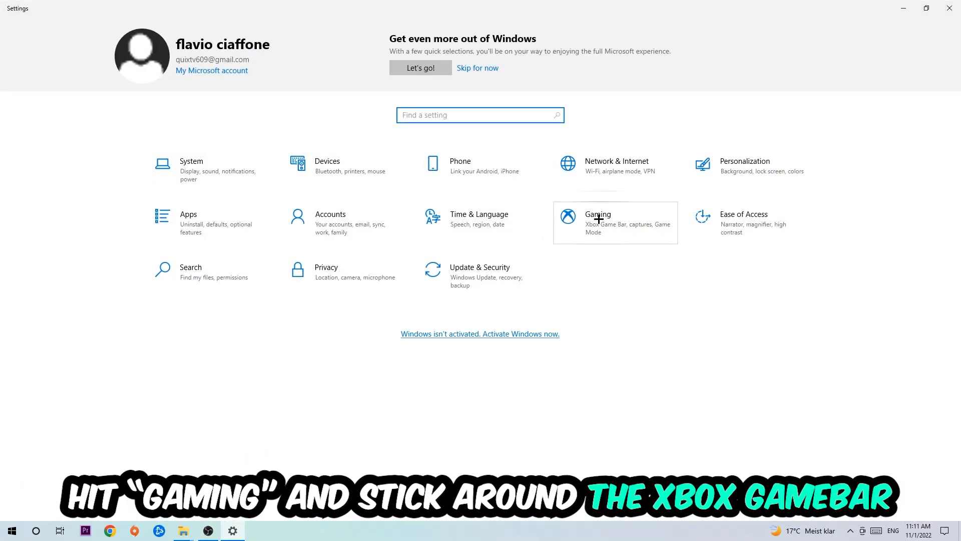
# Go to the Gaming settings and switch the Xbox Game Bar off
pyautogui.click(597, 222)
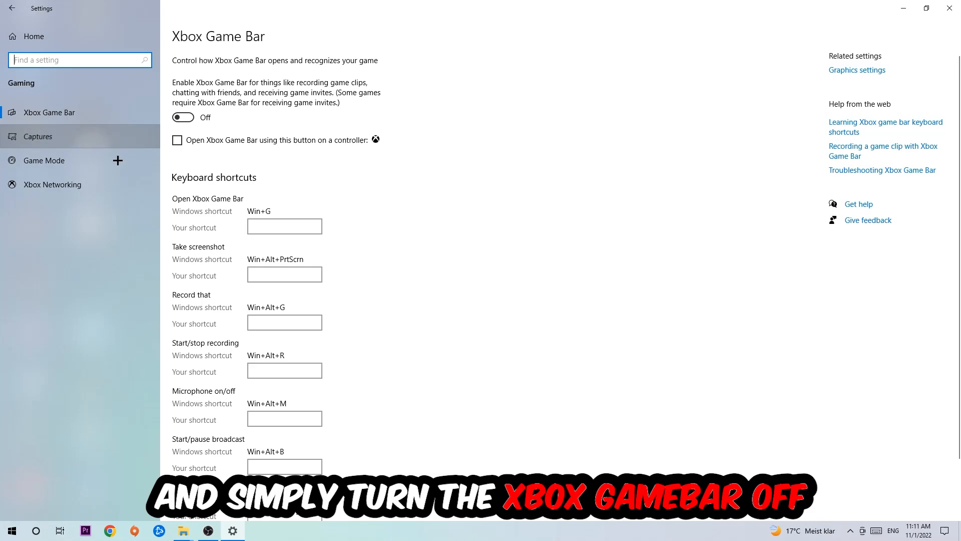
# Confirm background recording is off in Captures, keep Game Mode on, and return to Settings Home
pyautogui.click(38, 136)
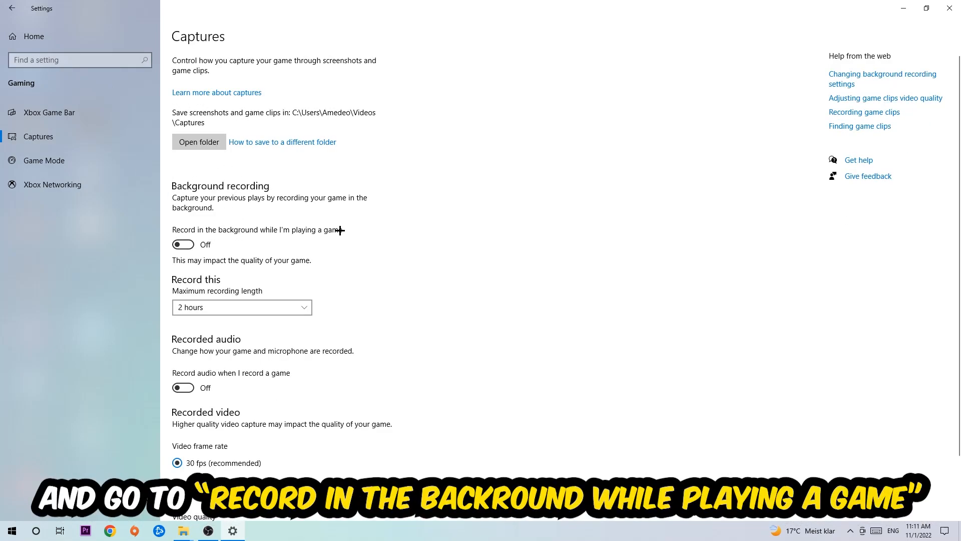
pyautogui.click(44, 160)
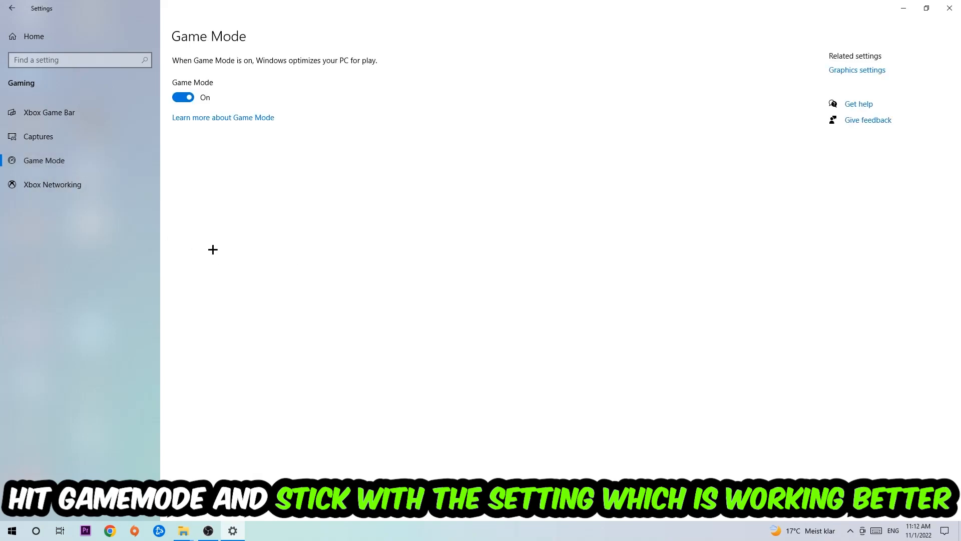
pyautogui.moveTo(222, 234)
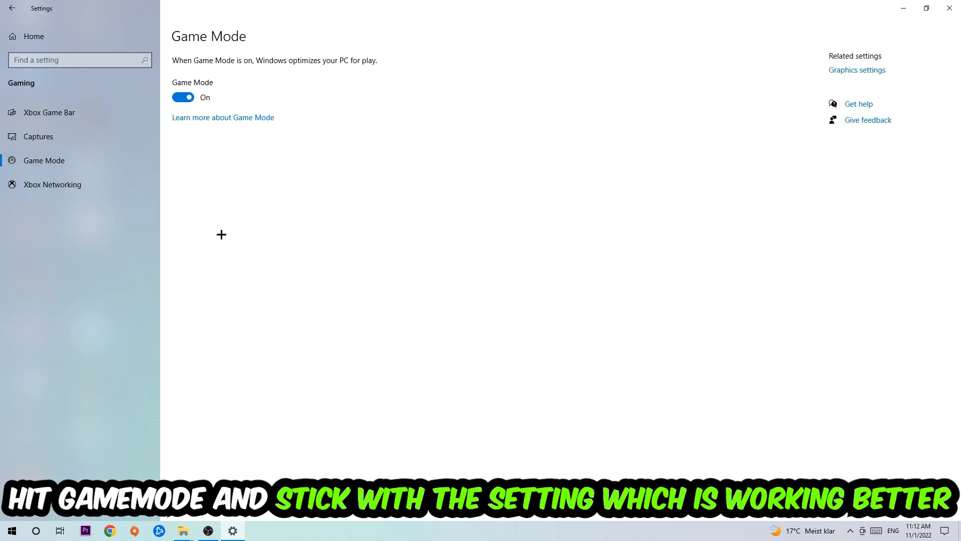
pyautogui.moveTo(209, 168)
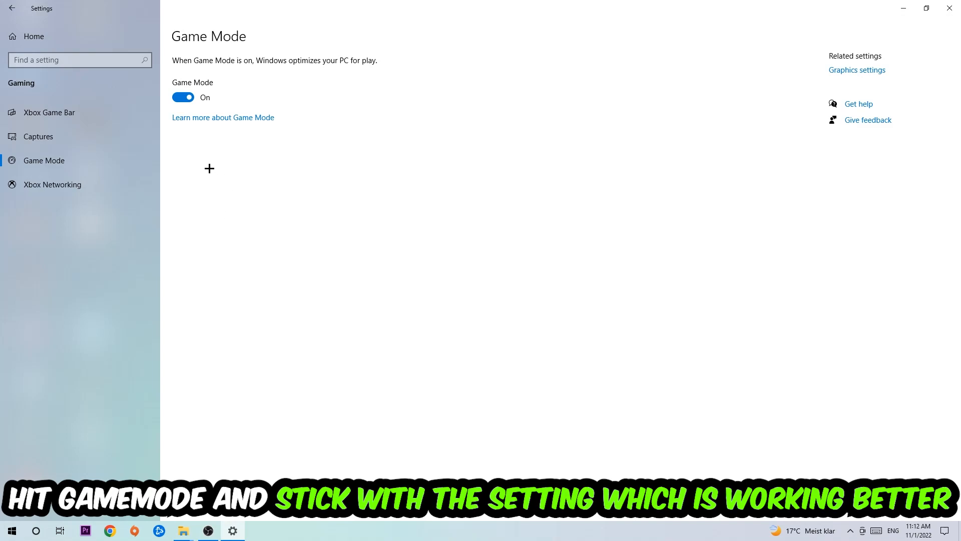
pyautogui.click(11, 8)
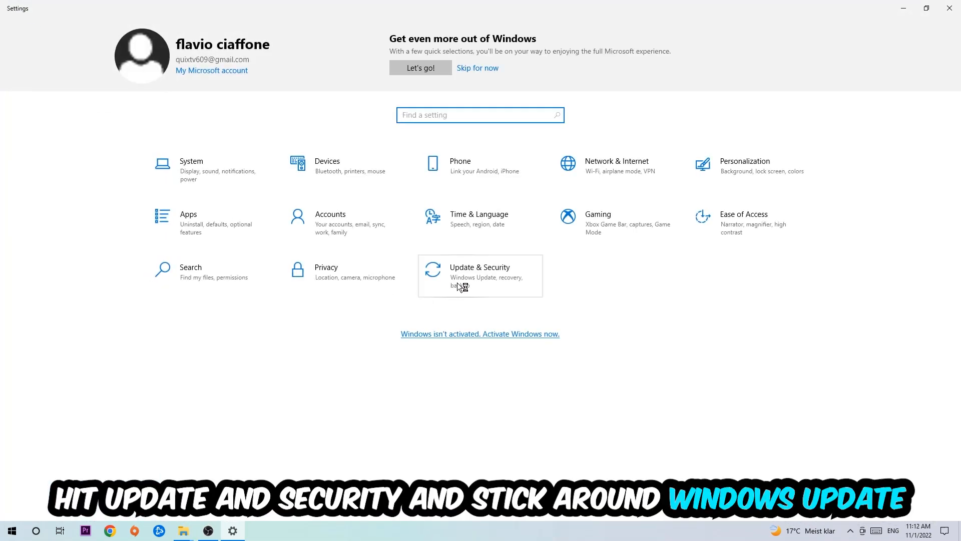
# Open Update & Security to check Windows Update for updates
pyautogui.click(480, 275)
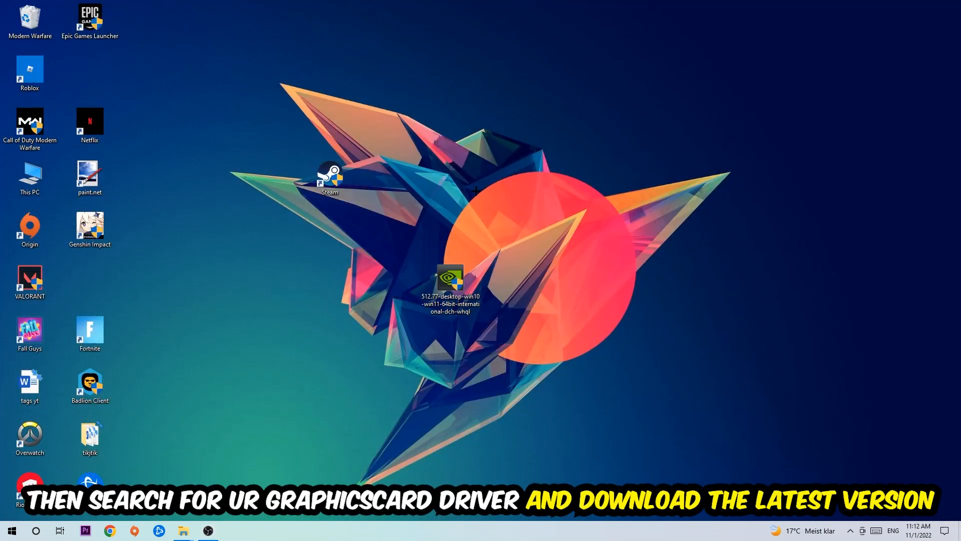
pyautogui.moveTo(444, 199)
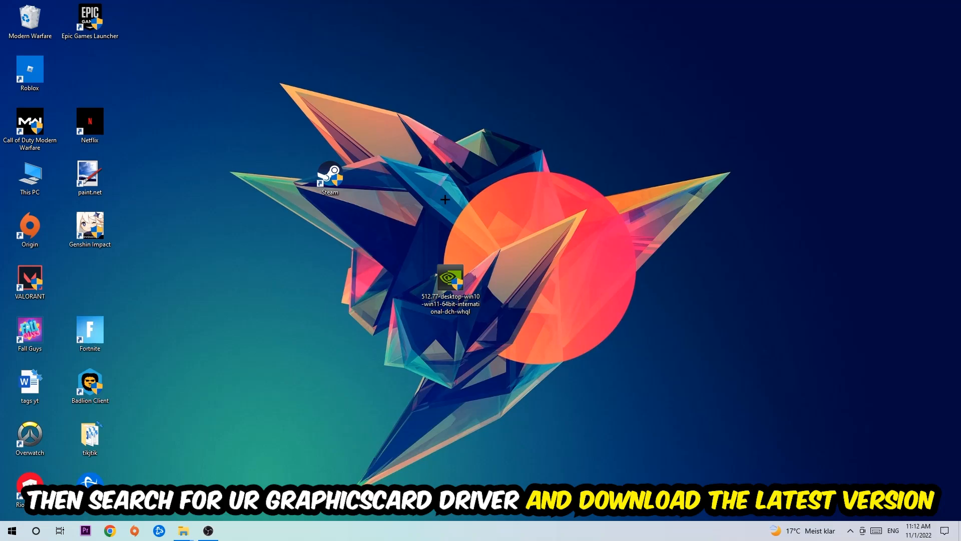
pyautogui.moveTo(385, 181)
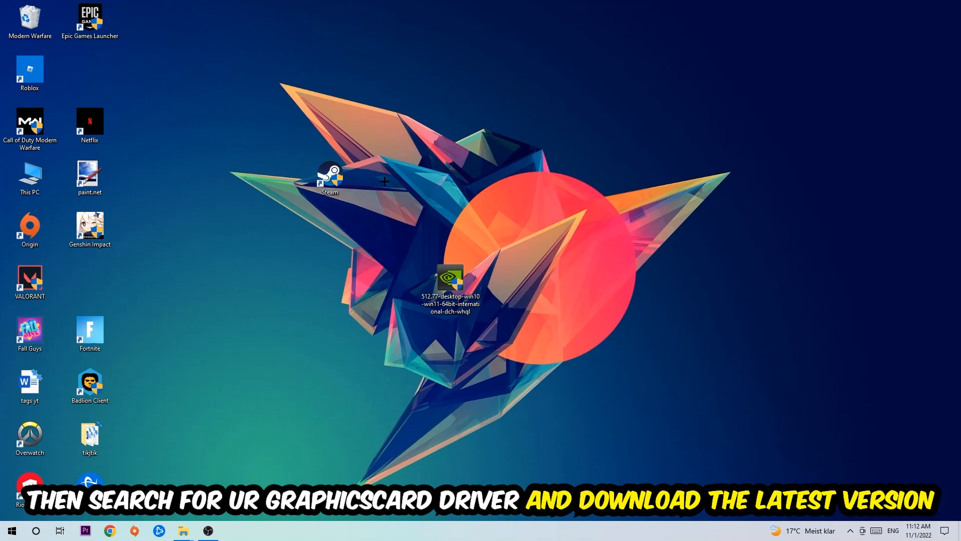
pyautogui.moveTo(380, 180)
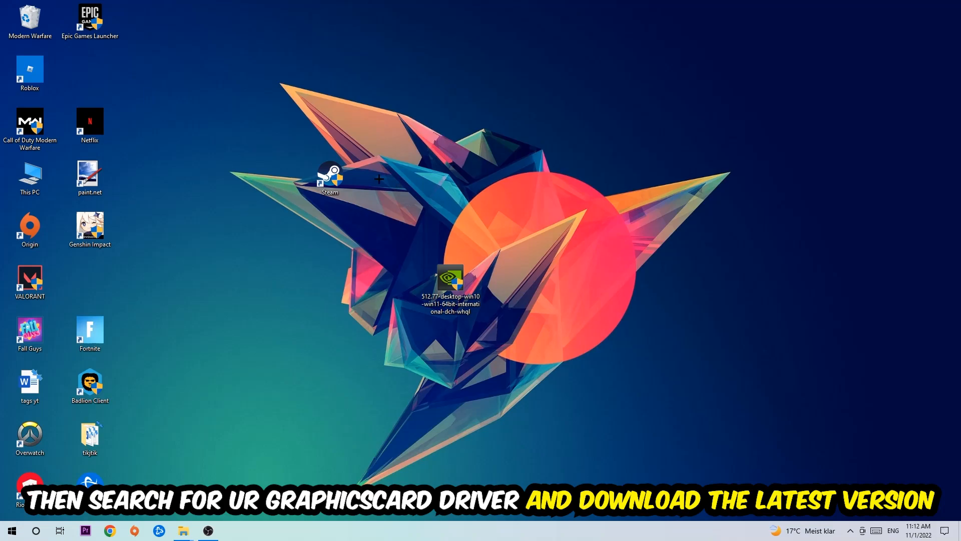